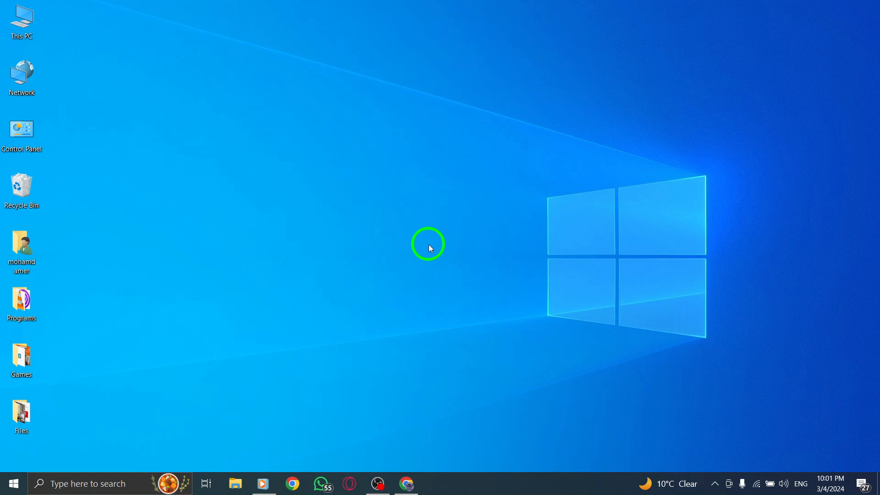
{"action": "mouse_move", "coordinate": [426, 376]}
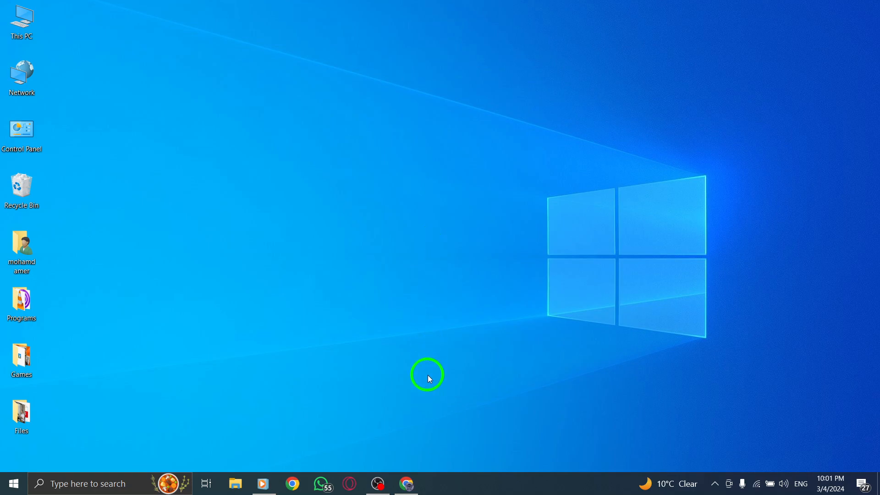
- Bring up Chrome with X and go to the Notifications page
{"action": "left_click", "coordinate": [405, 483]}
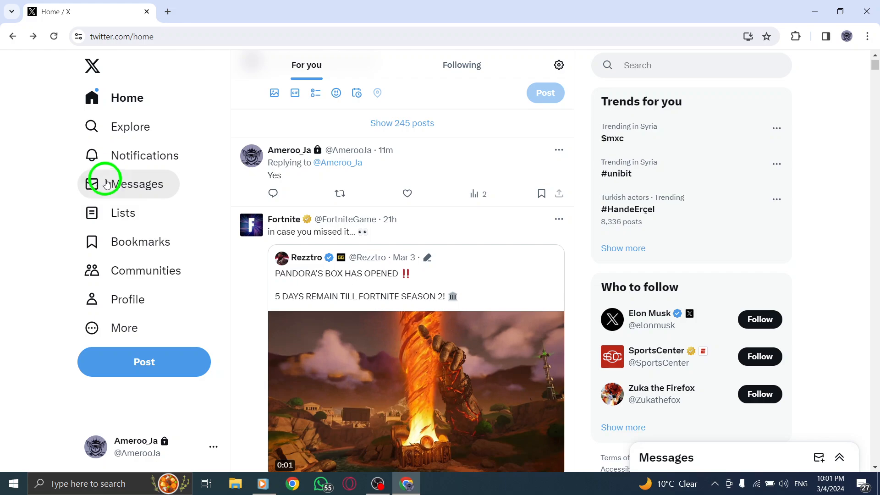
{"action": "left_click", "coordinate": [143, 156]}
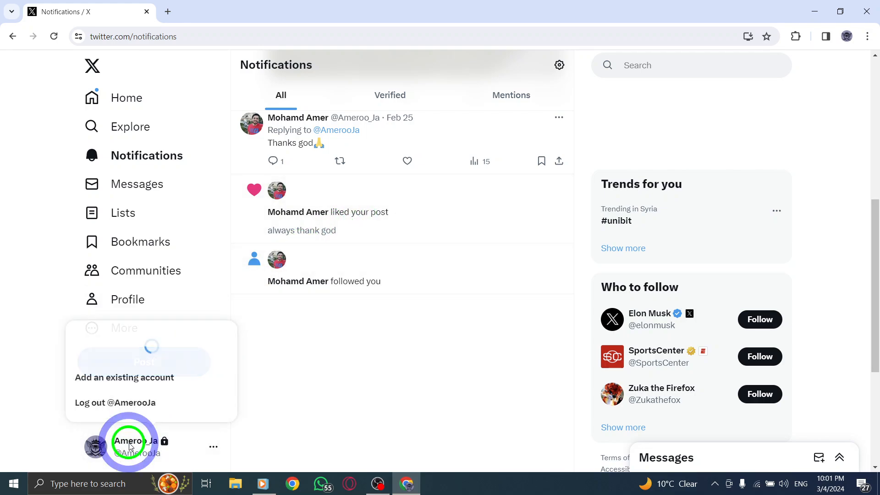
- Go to the post's hidden replies and show the hidden reply's More menu
{"action": "left_click", "coordinate": [128, 299]}
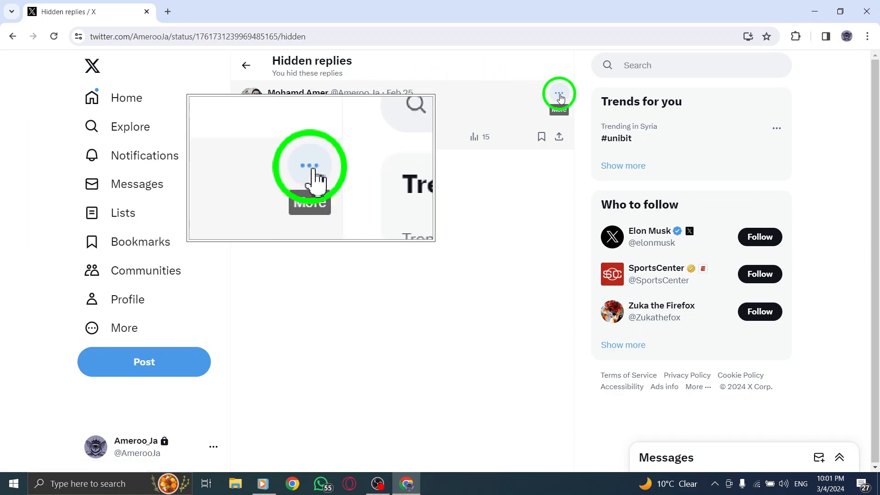
{"action": "left_click", "coordinate": [559, 94]}
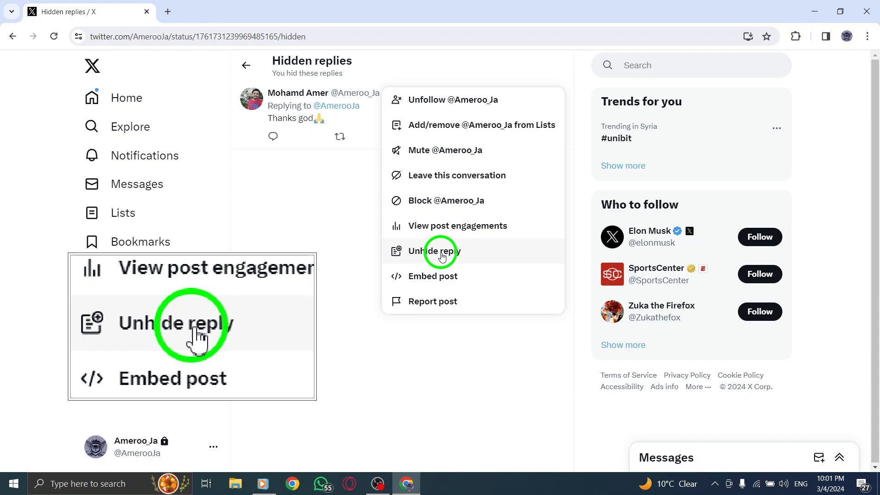
- Unhide the reply, then view analytics for the 'Yes' reply from the home feed
{"action": "left_click", "coordinate": [441, 251]}
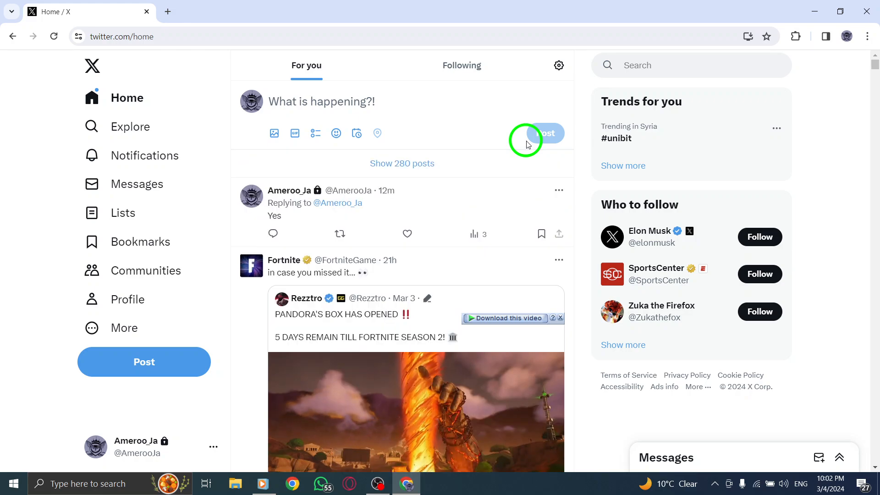
{"action": "mouse_move", "coordinate": [502, 234]}
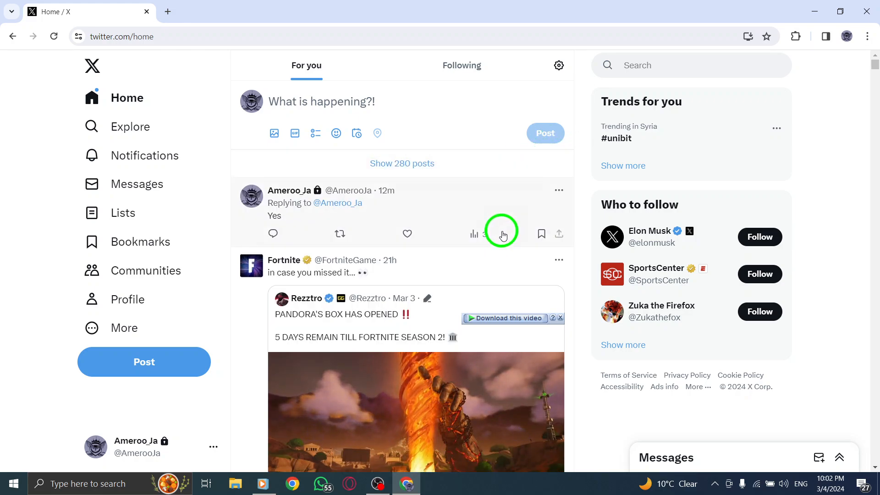
{"action": "left_click", "coordinate": [474, 234]}
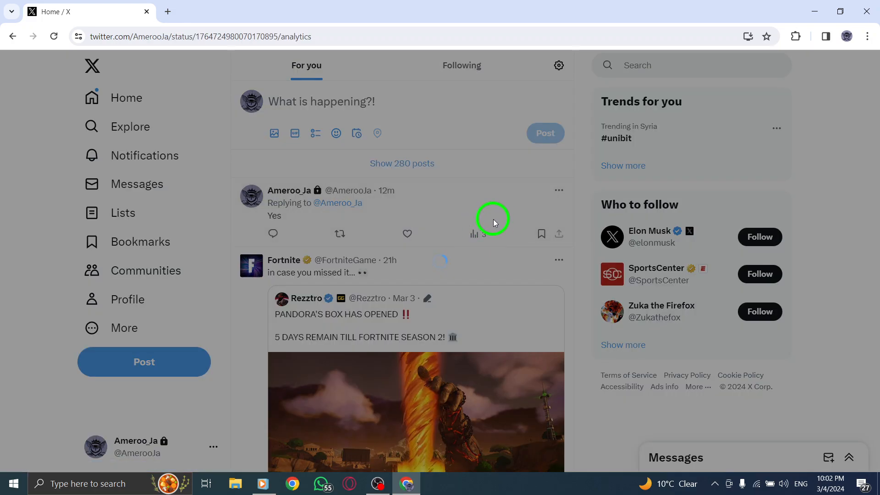
{"action": "mouse_move", "coordinate": [264, 134]}
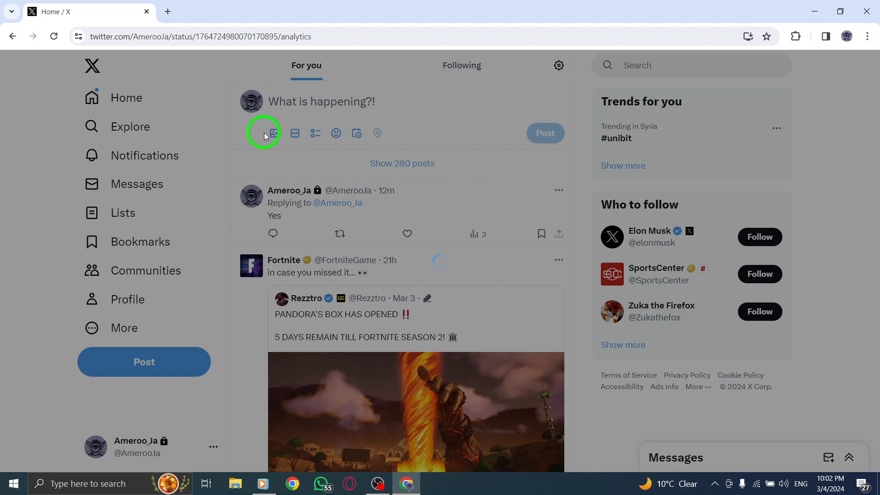